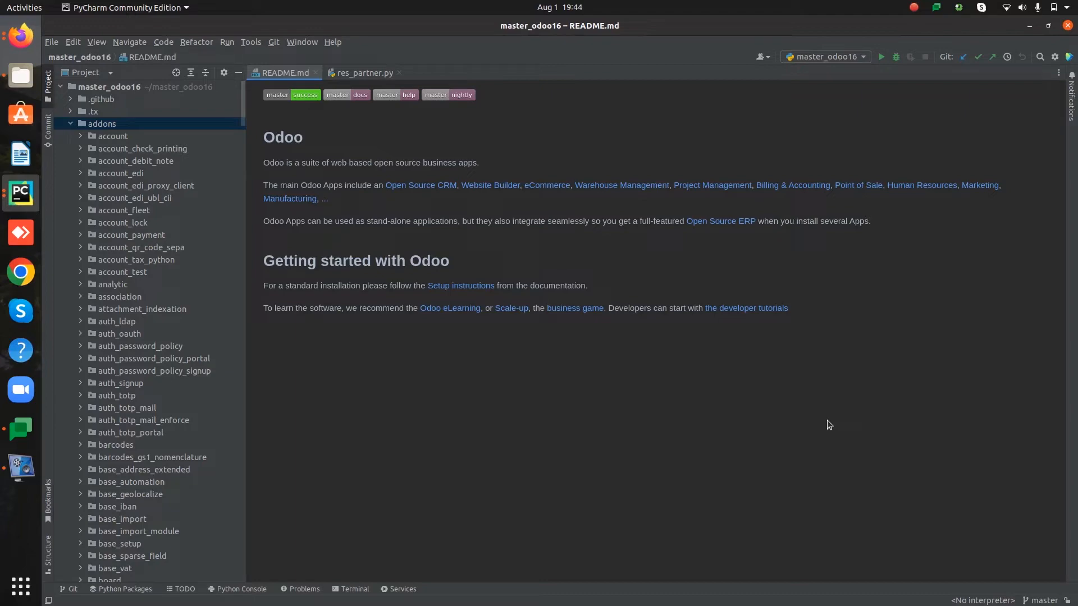
Search the project for res.partner inheritance, then switch to the open crm res_partner.py tab.
key(ctrl+shift+f)
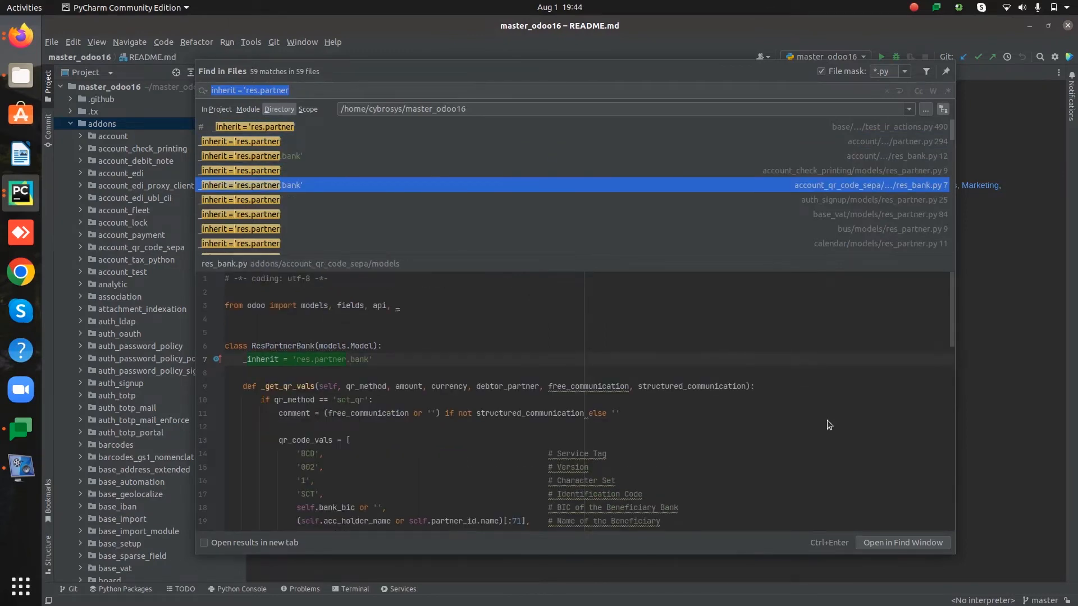
key(Escape)
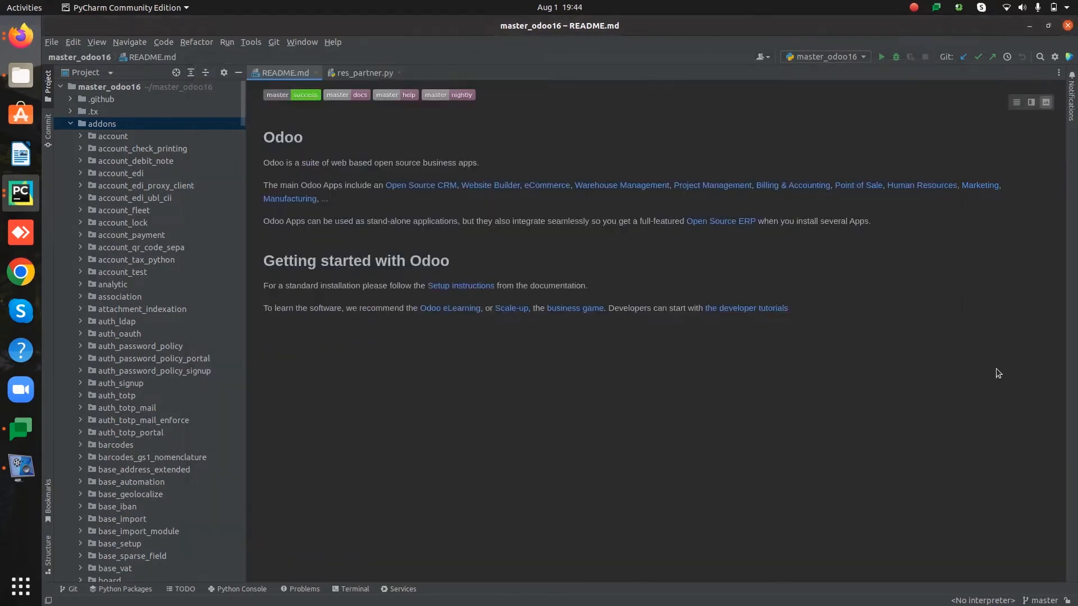
click(363, 73)
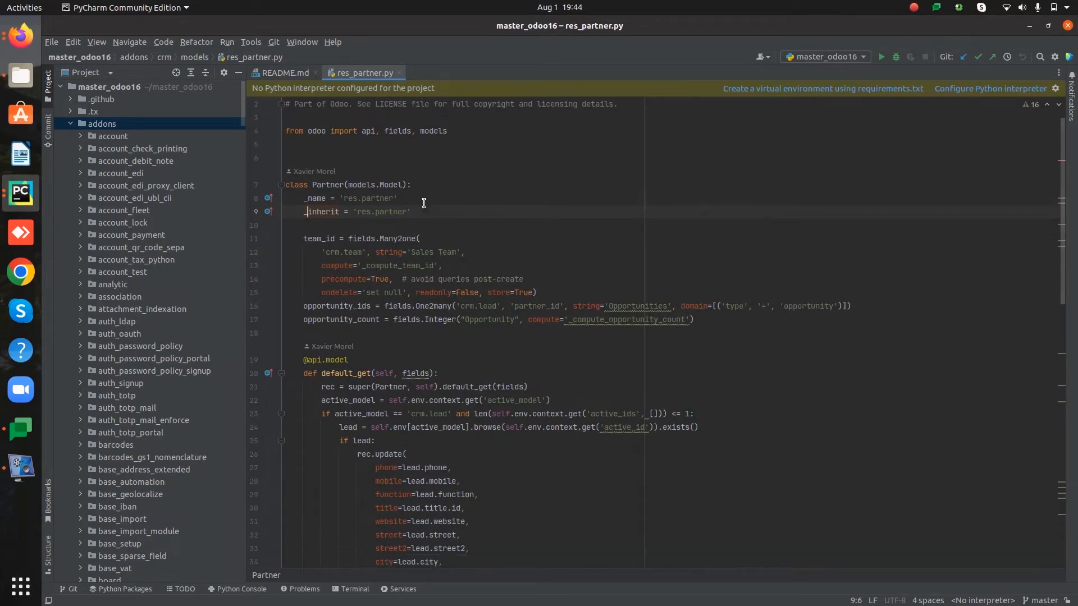
Scroll res_partner.py through default_get, _compute_team_id and _compute_opportunity_count to action_view_opportunity.
scroll(down, 3)
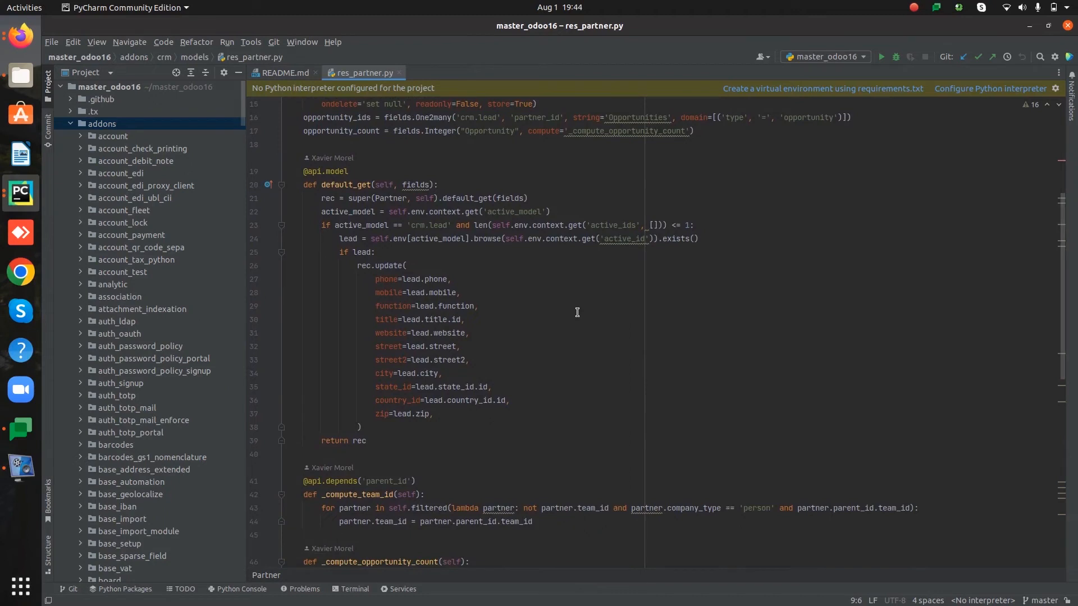
scroll(down, 3)
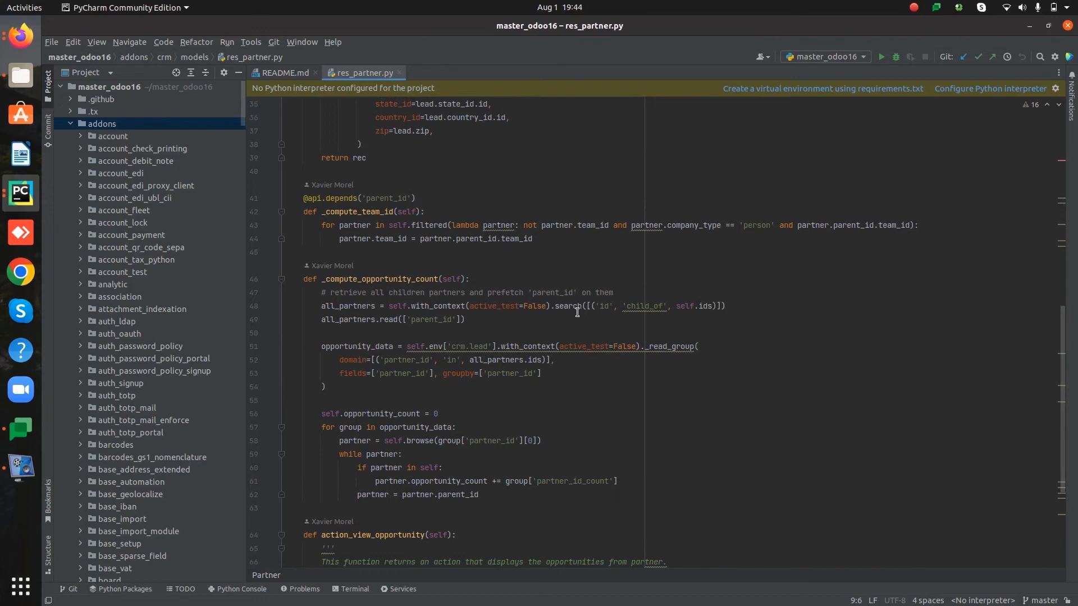
scroll(down, 3)
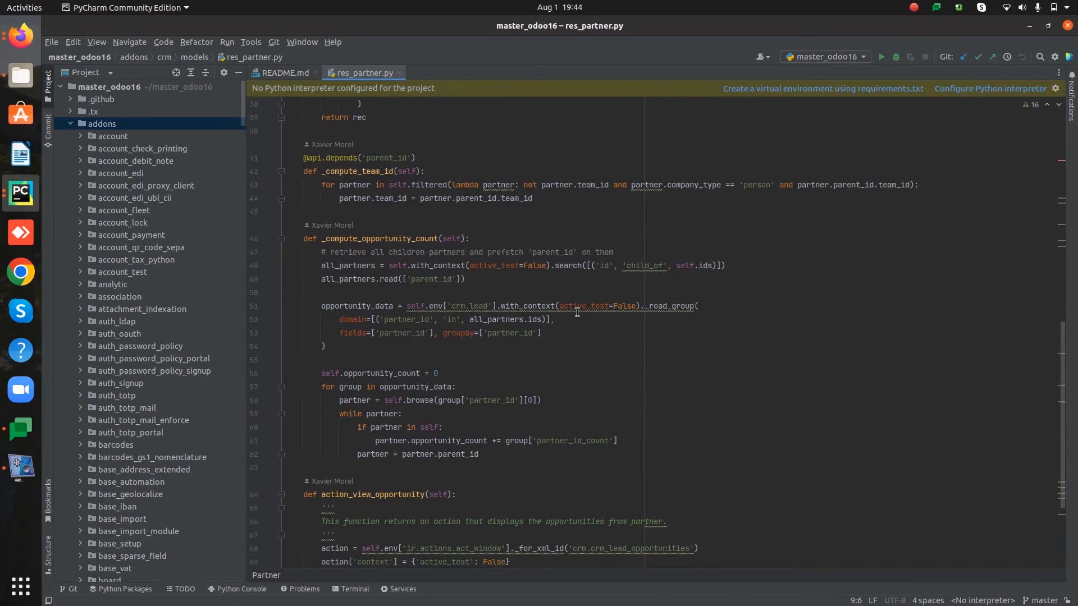